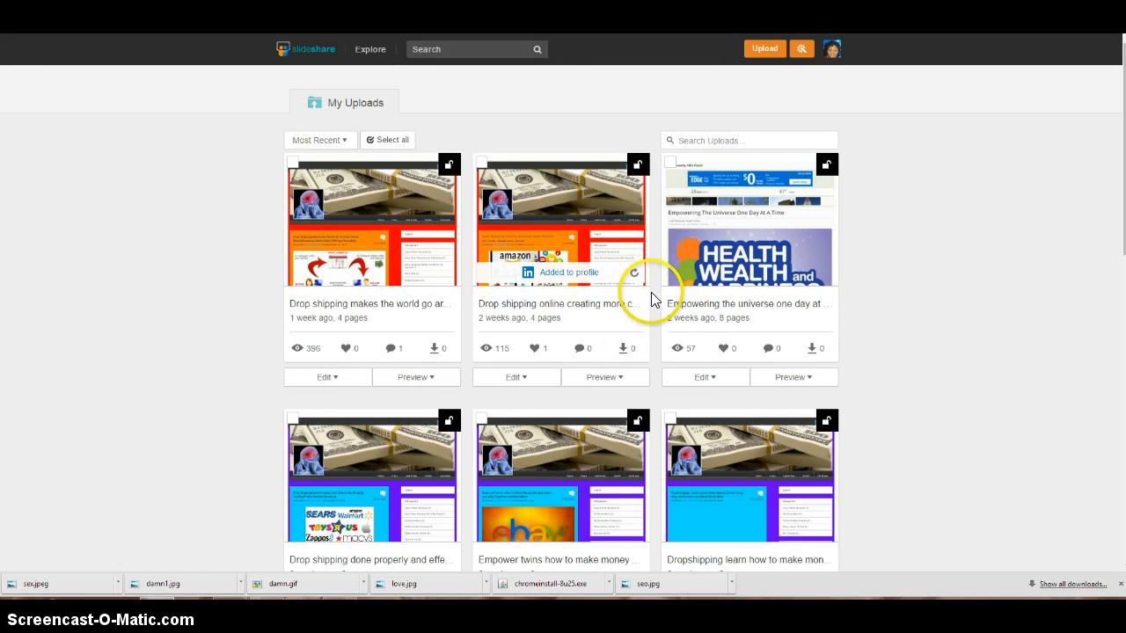
pyautogui.moveTo(748, 255)
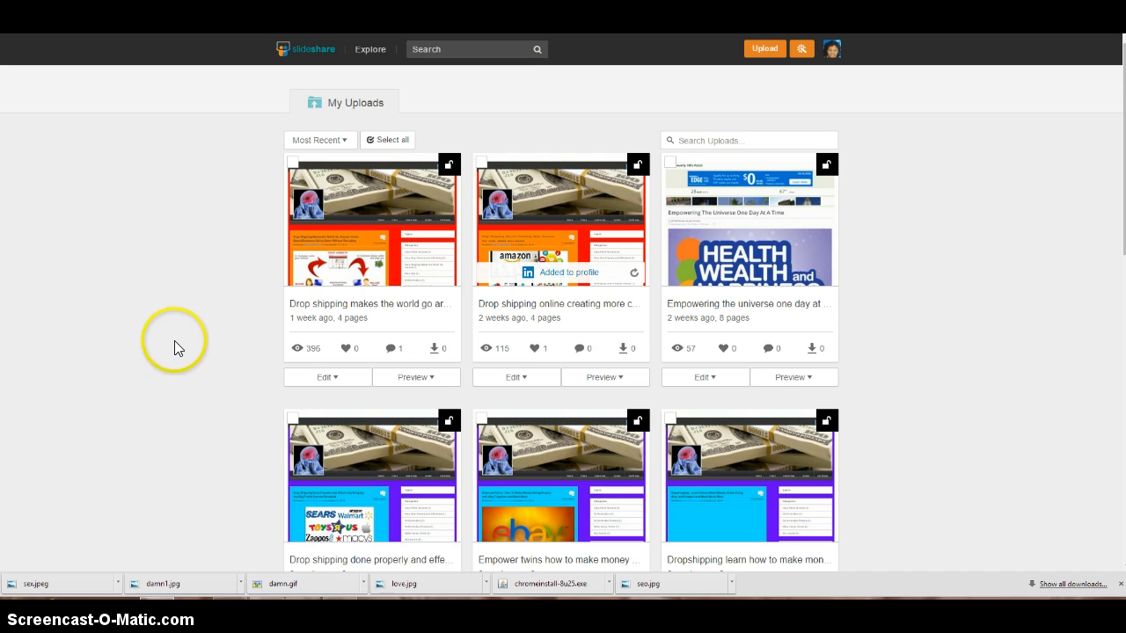
pyautogui.moveTo(259, 374)
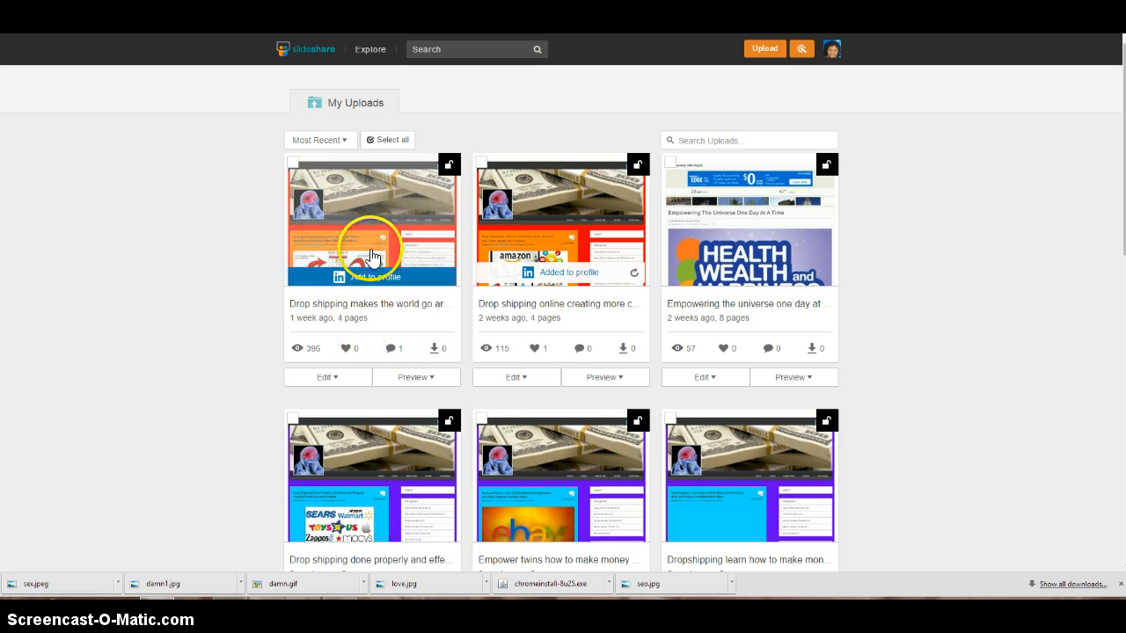
# Open the newest drop shipping document and scroll to its 397 views and comment
pyautogui.click(369, 225)
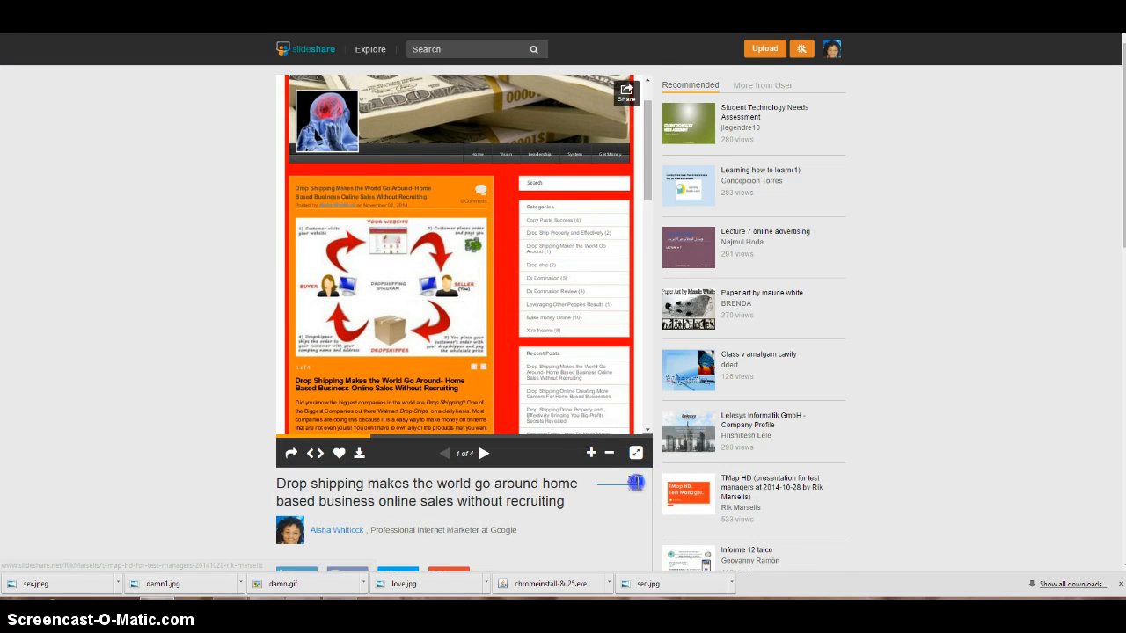
pyautogui.scroll(-3)
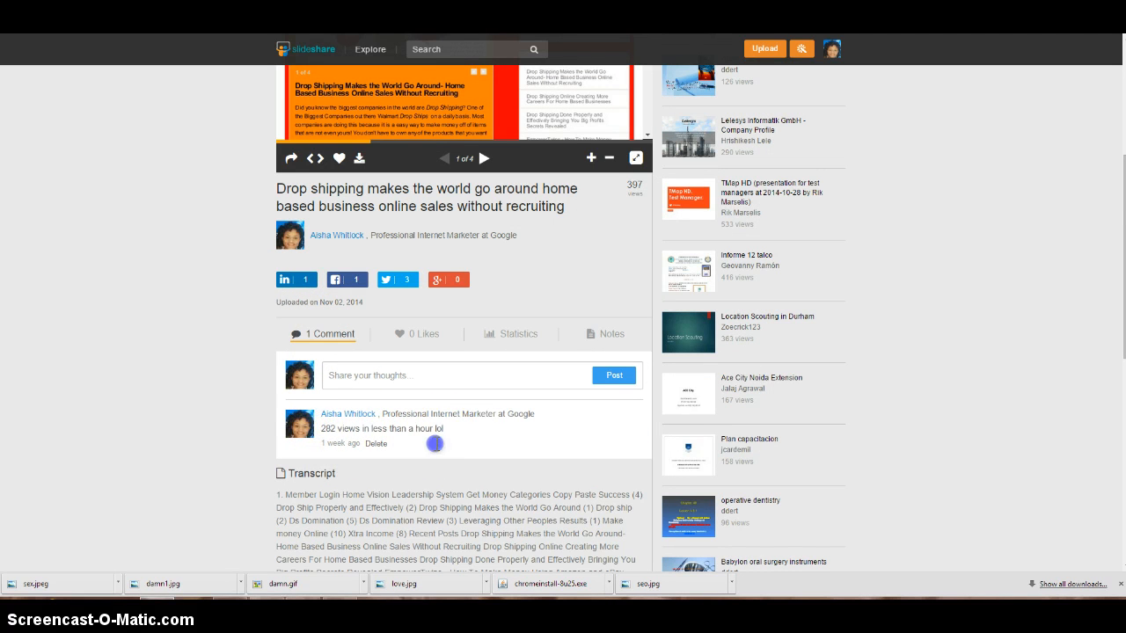
pyautogui.scroll(-3)
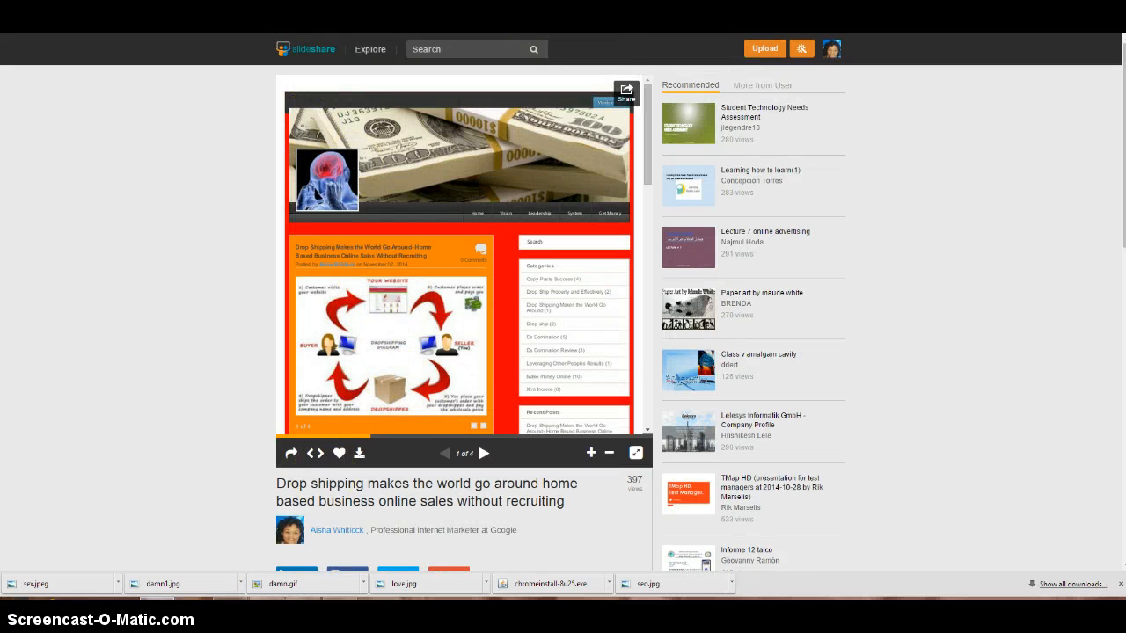
pyautogui.scroll(-3)
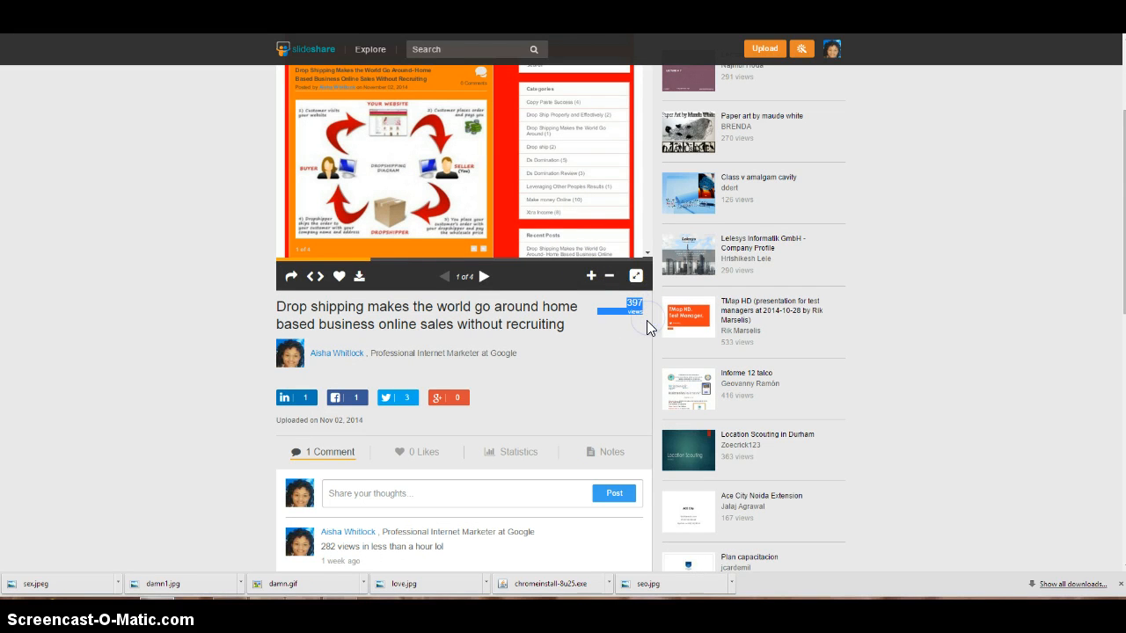
pyautogui.moveTo(184, 339)
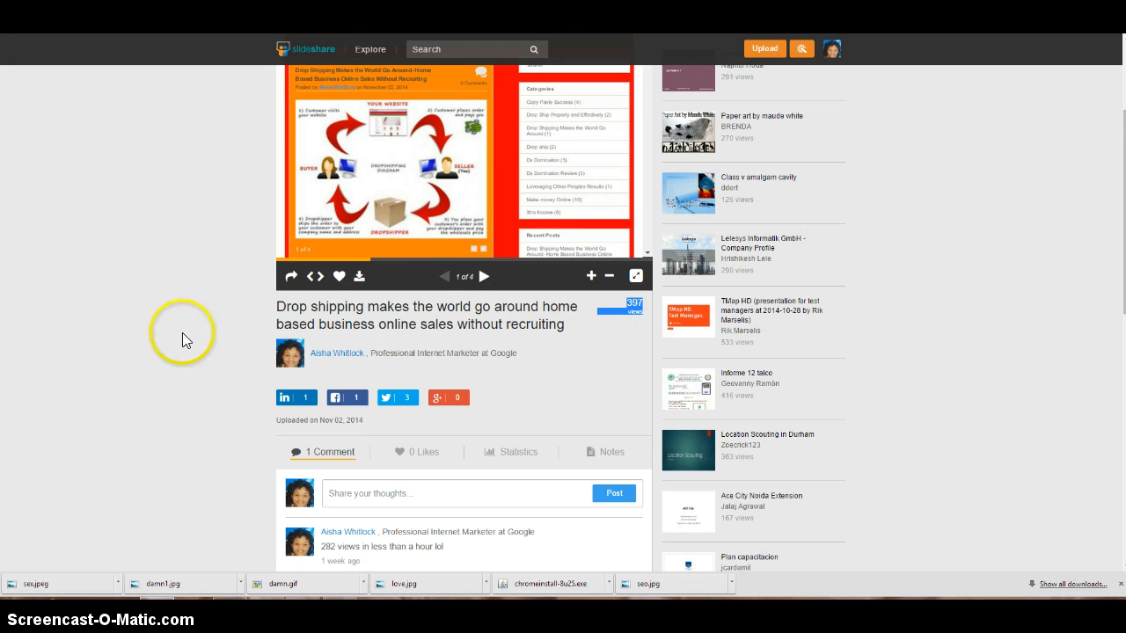
pyautogui.scroll(-3)
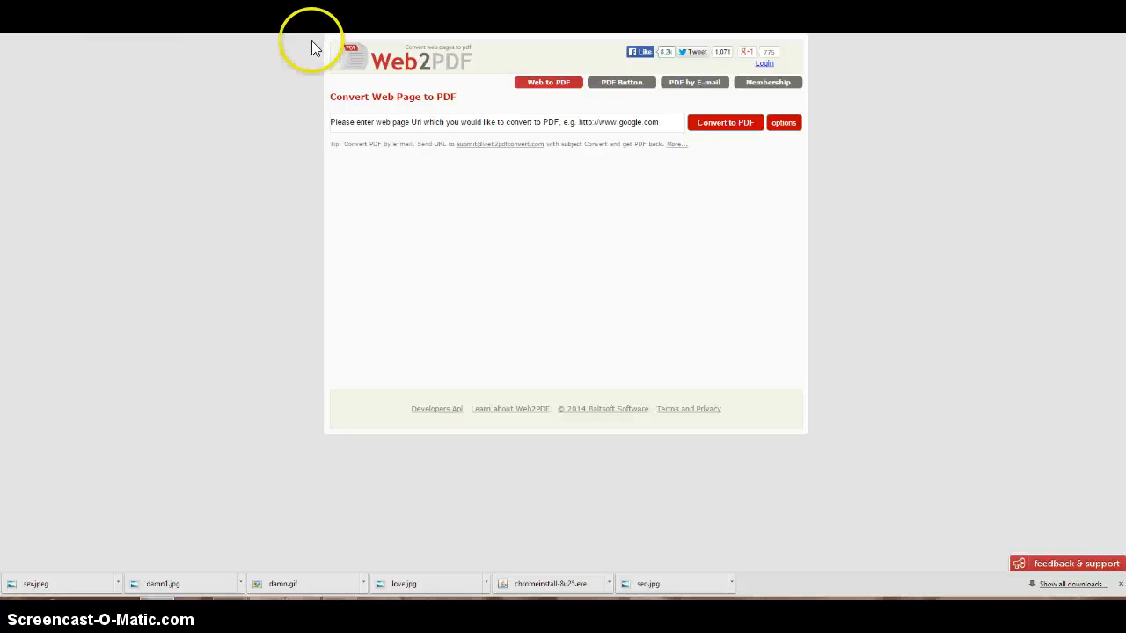
# Clear the Web2PDF web page URL field, ready for a blog address
pyautogui.click(507, 122)
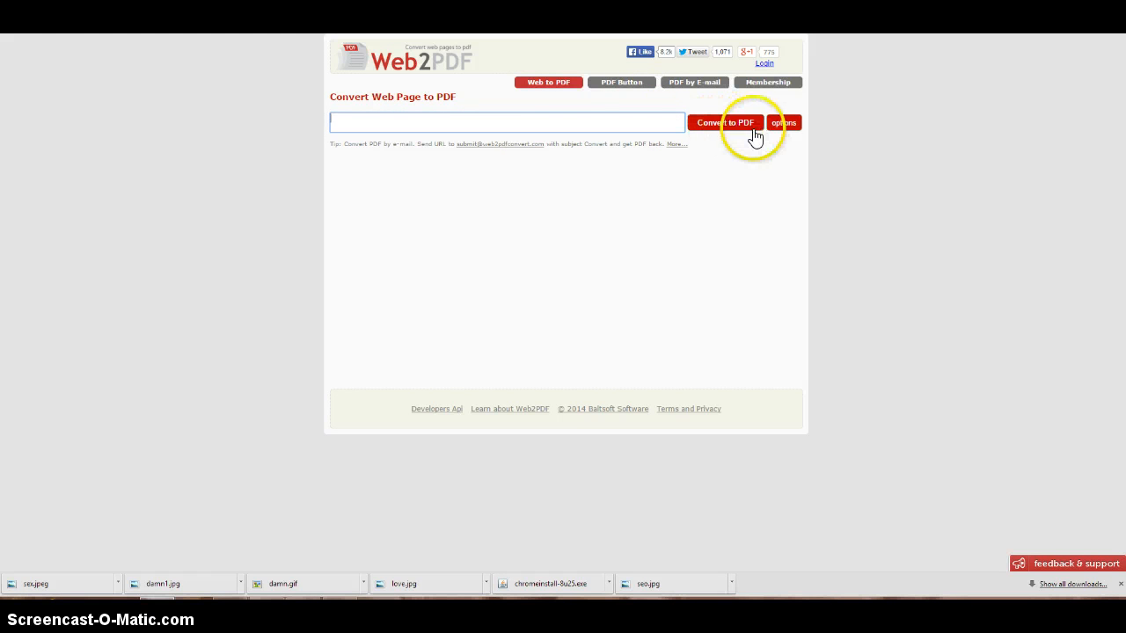
pyautogui.moveTo(576, 119)
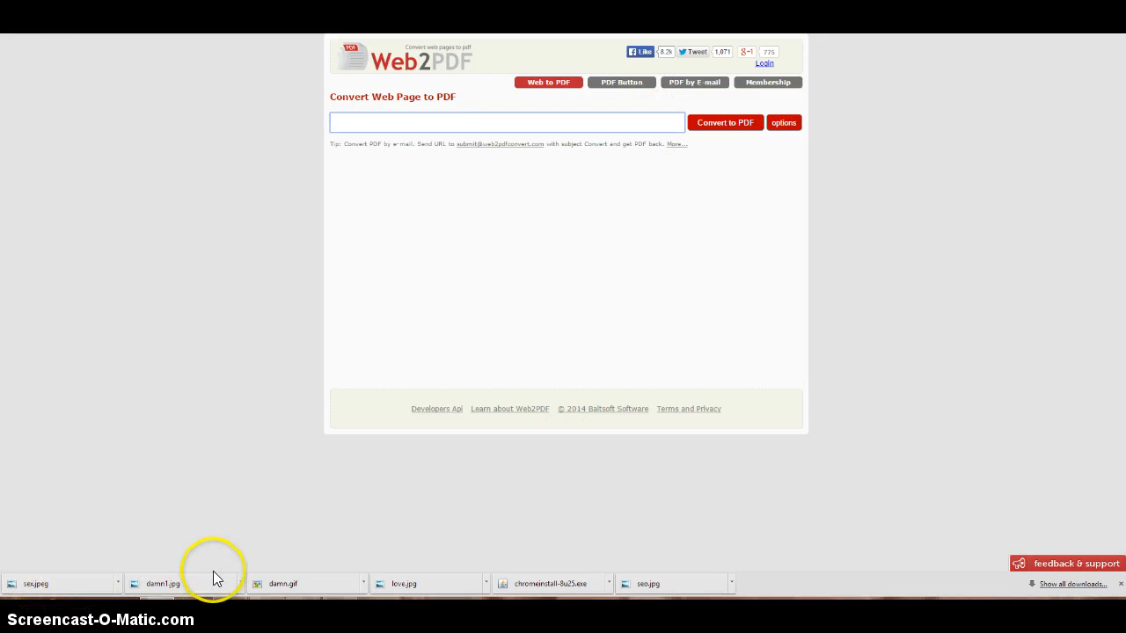
pyautogui.moveTo(218, 583)
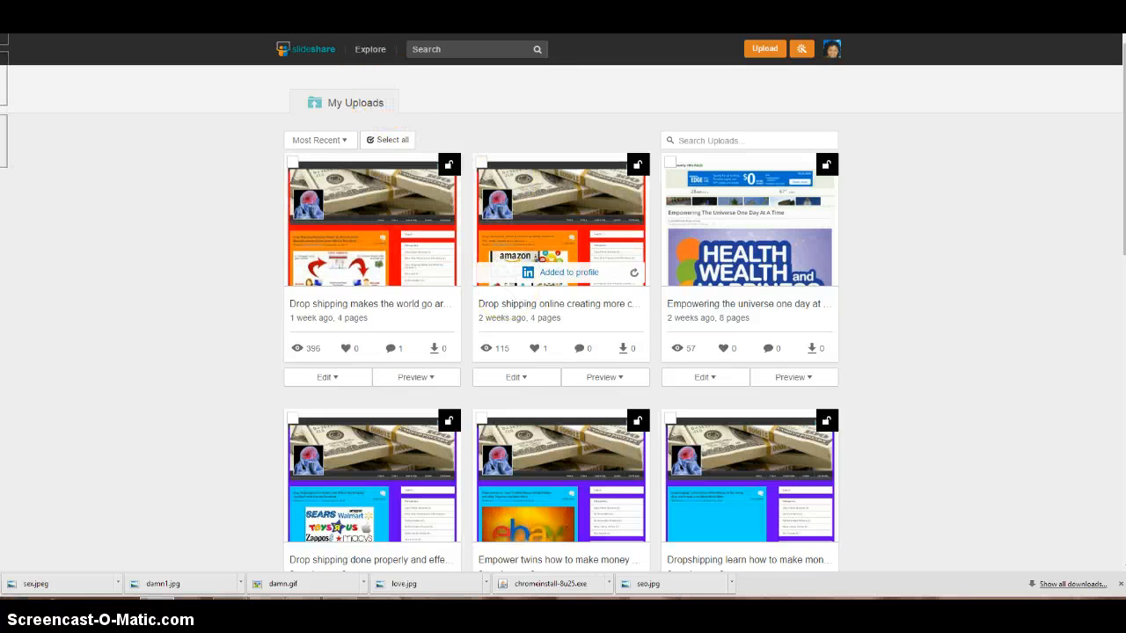
# Scroll through the SlideShare My Uploads document list
pyautogui.scroll(-3)
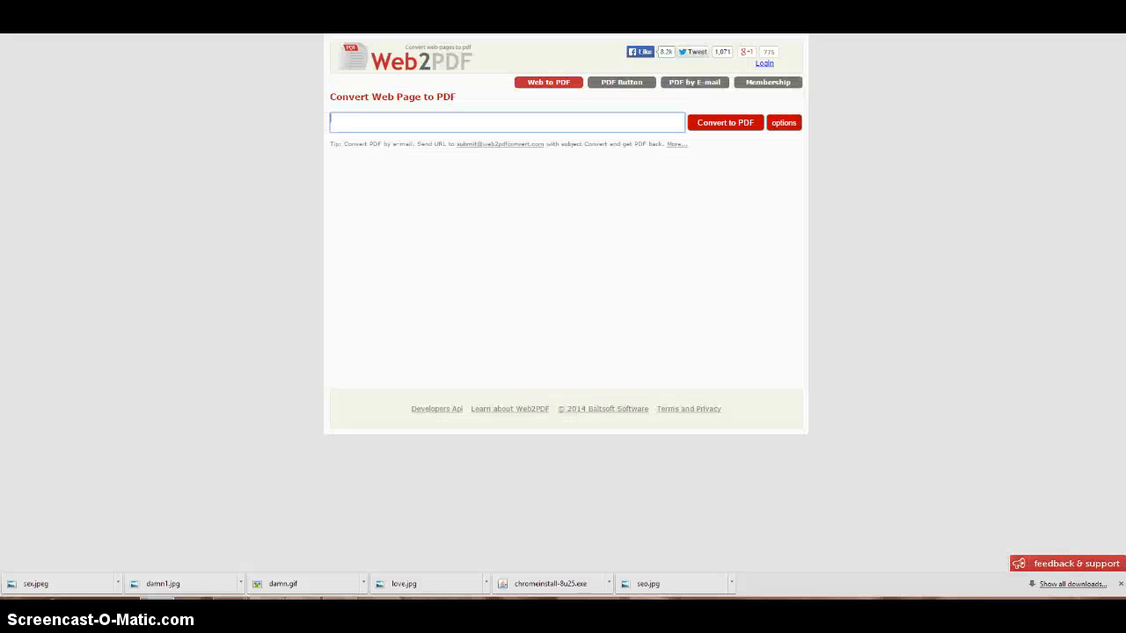
pyautogui.moveTo(640, 117)
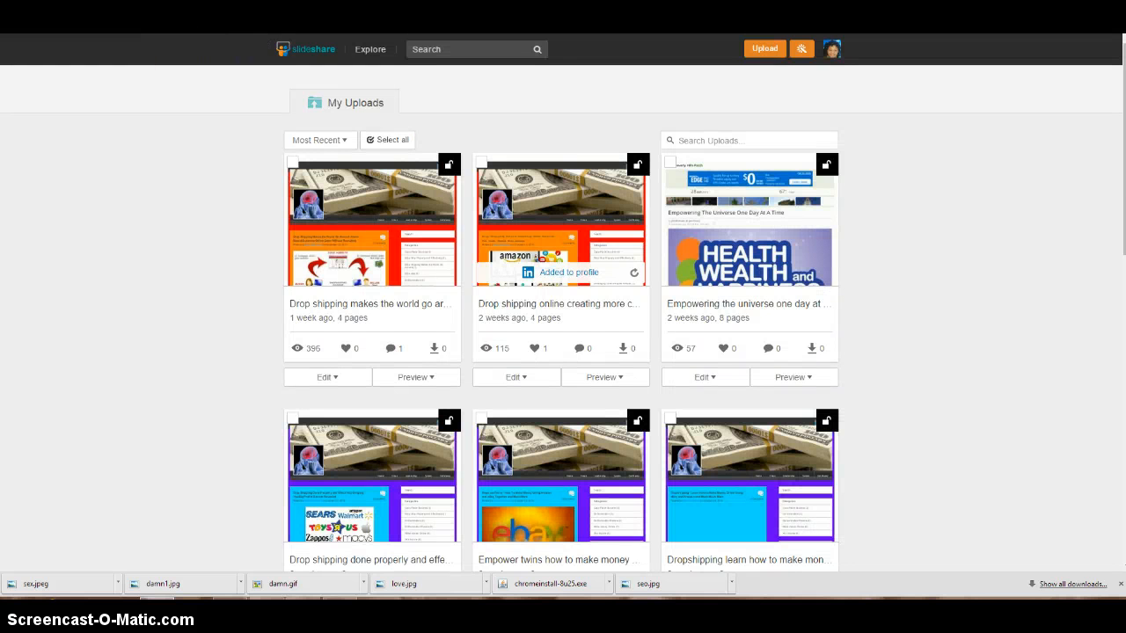
pyautogui.moveTo(745, 58)
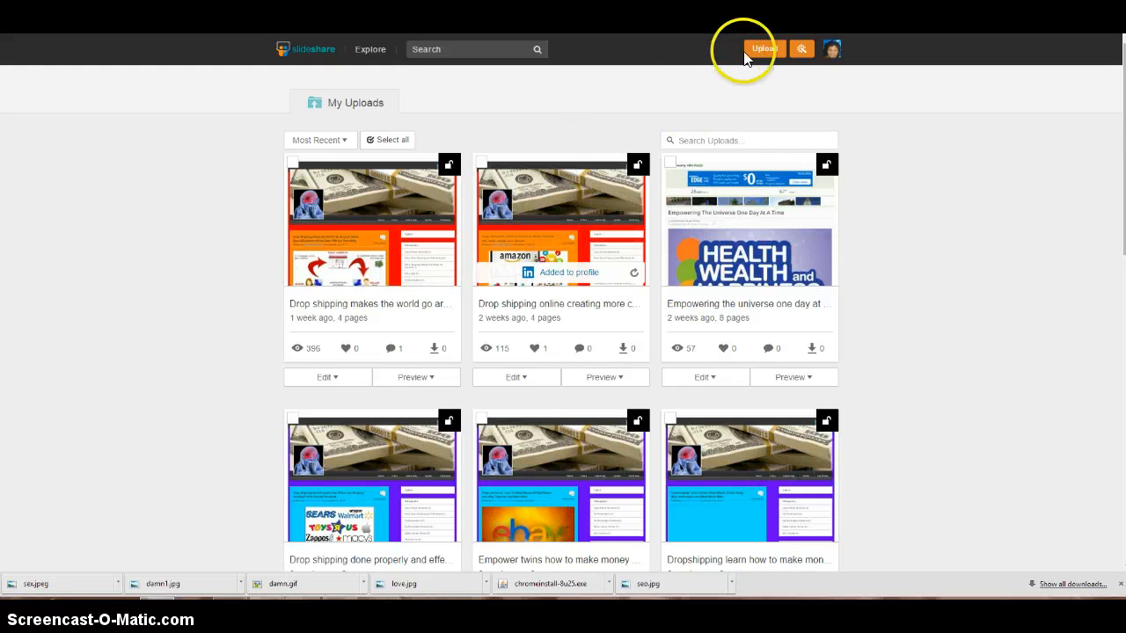
# Open SlideShare's upload page with the orange Upload button in the top bar
pyautogui.click(763, 48)
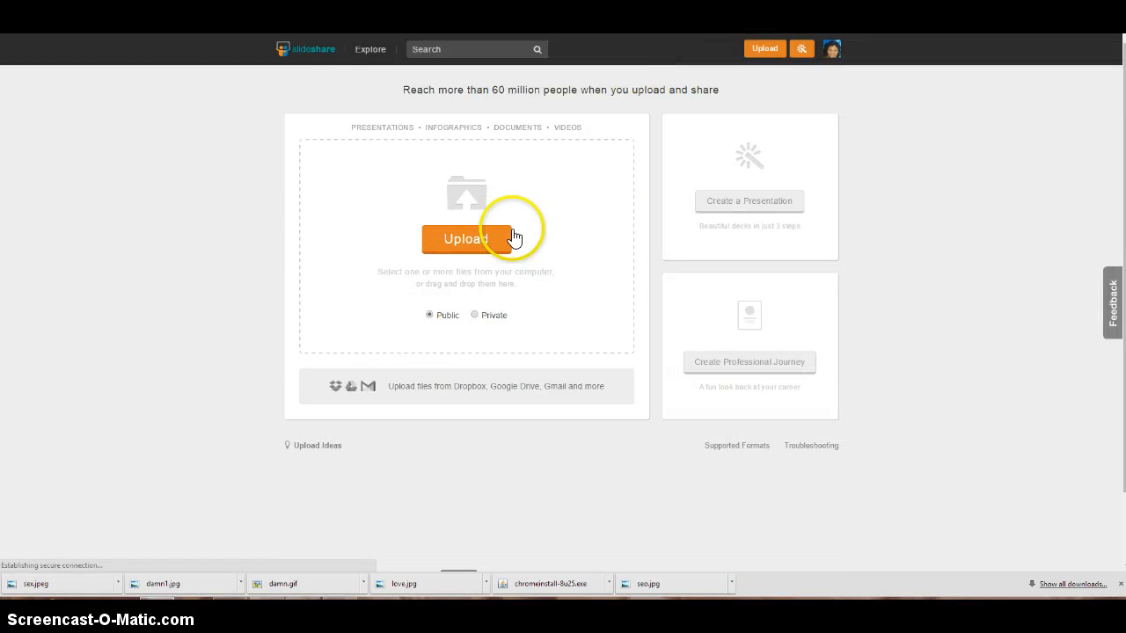